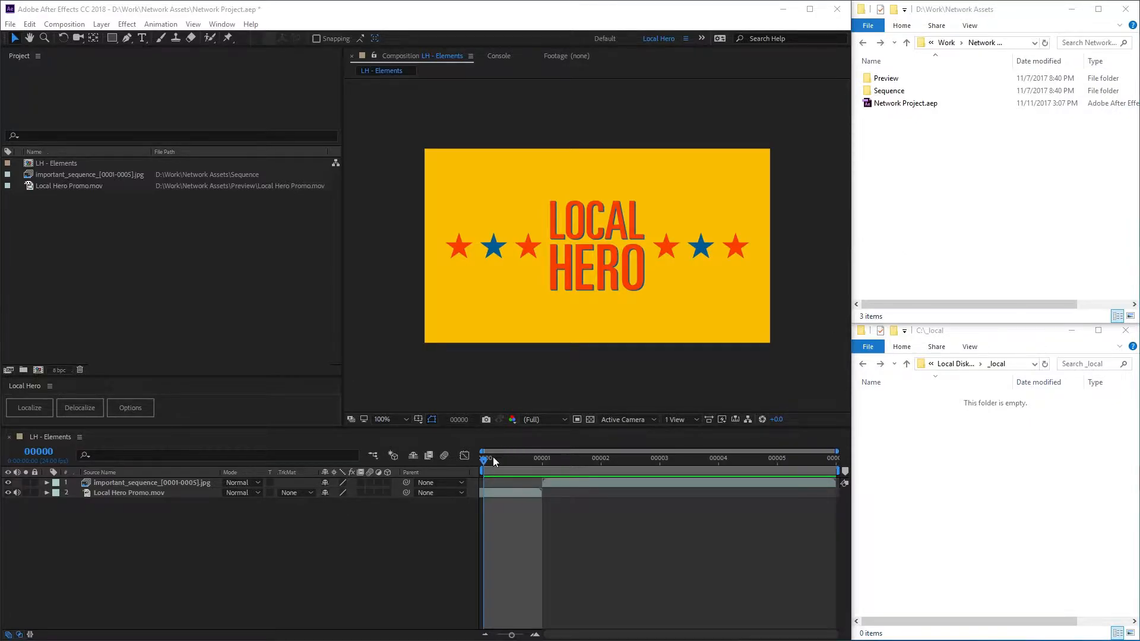
Review the Preview folder among the network assets in the local folder window
click(129, 493)
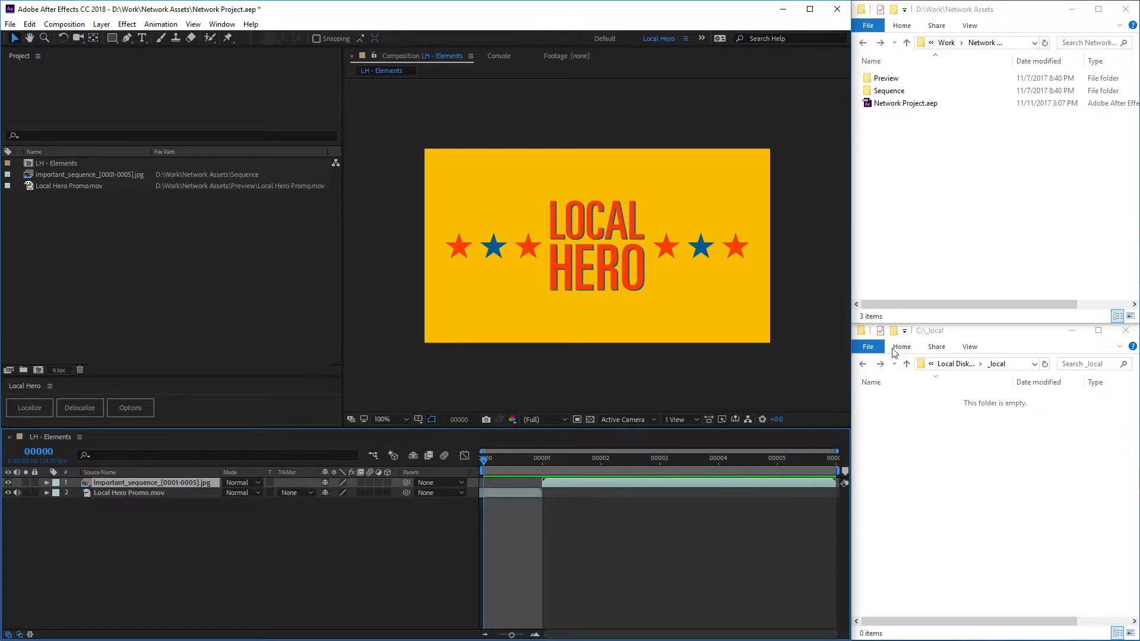
click(886, 78)
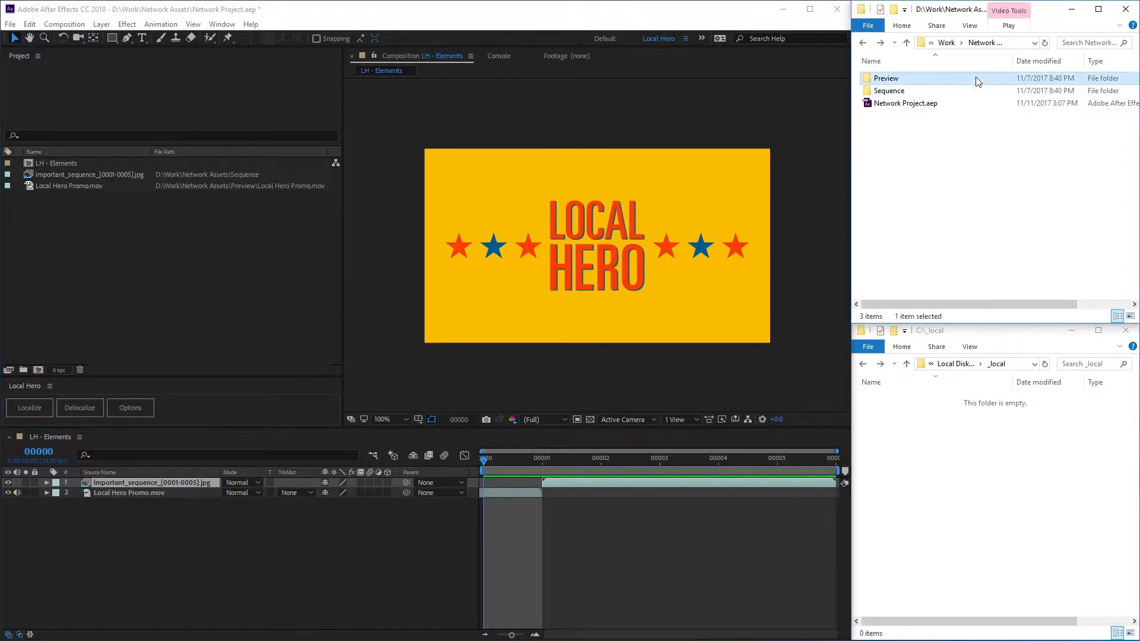
click(992, 43)
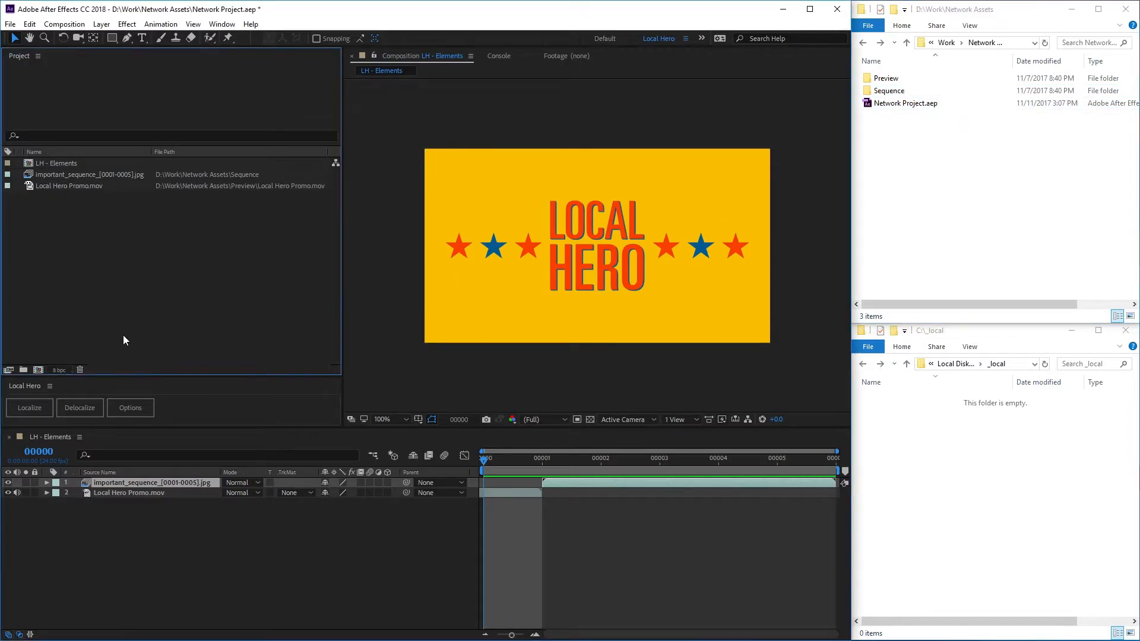
Localize the footage to C:\_local\local-hero, check an item's path, and browse the local-hero folder
click(29, 409)
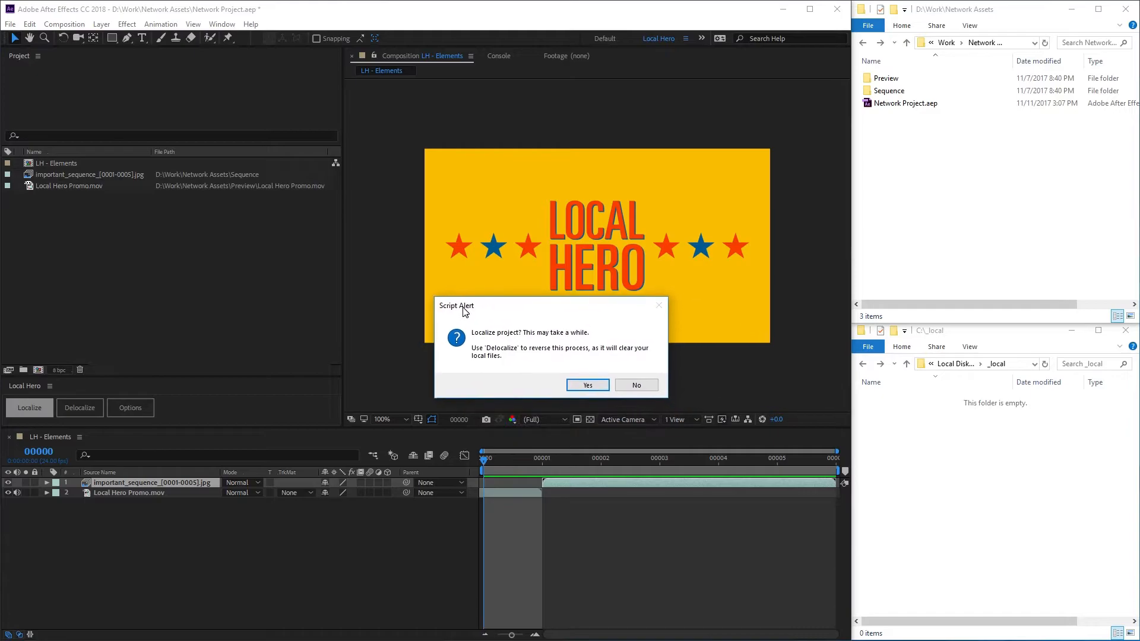
click(587, 385)
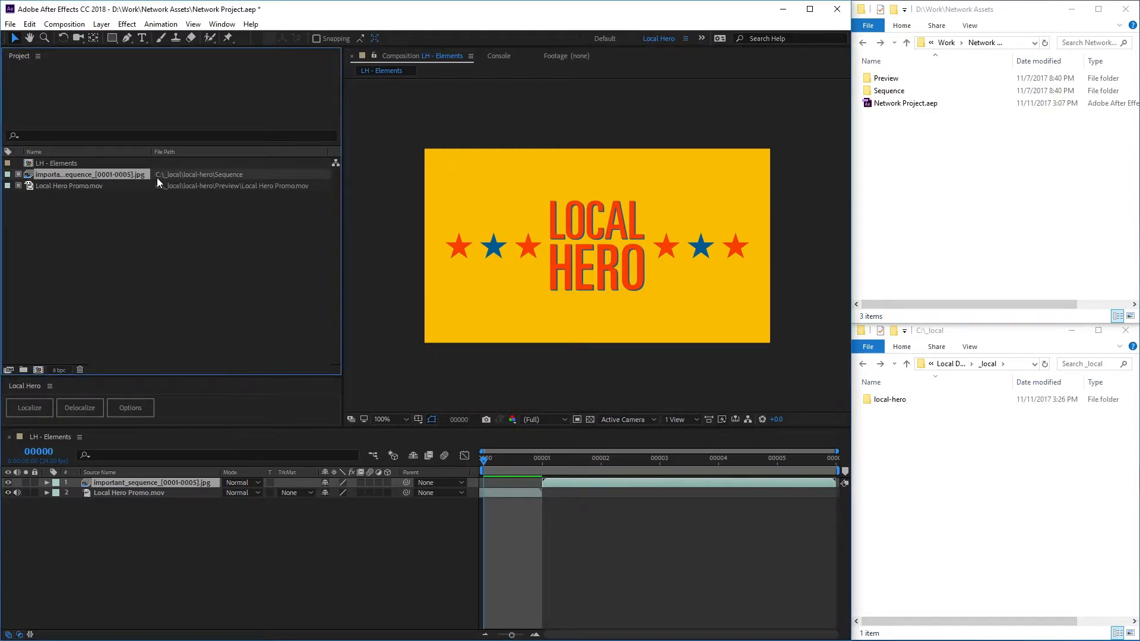
click(68, 185)
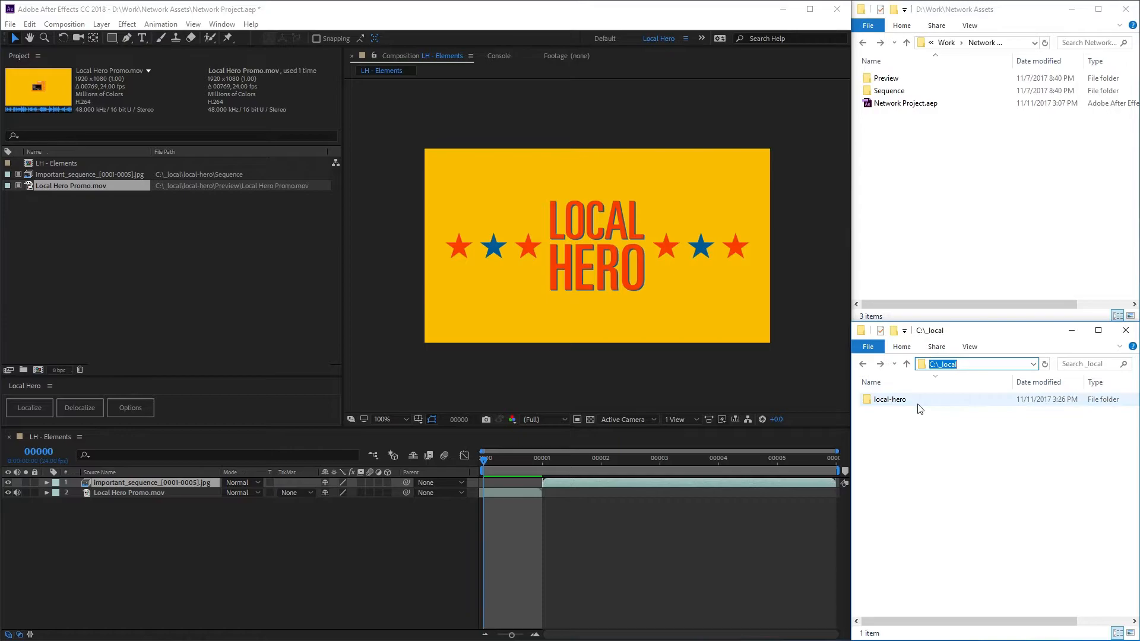
double_click(889, 399)
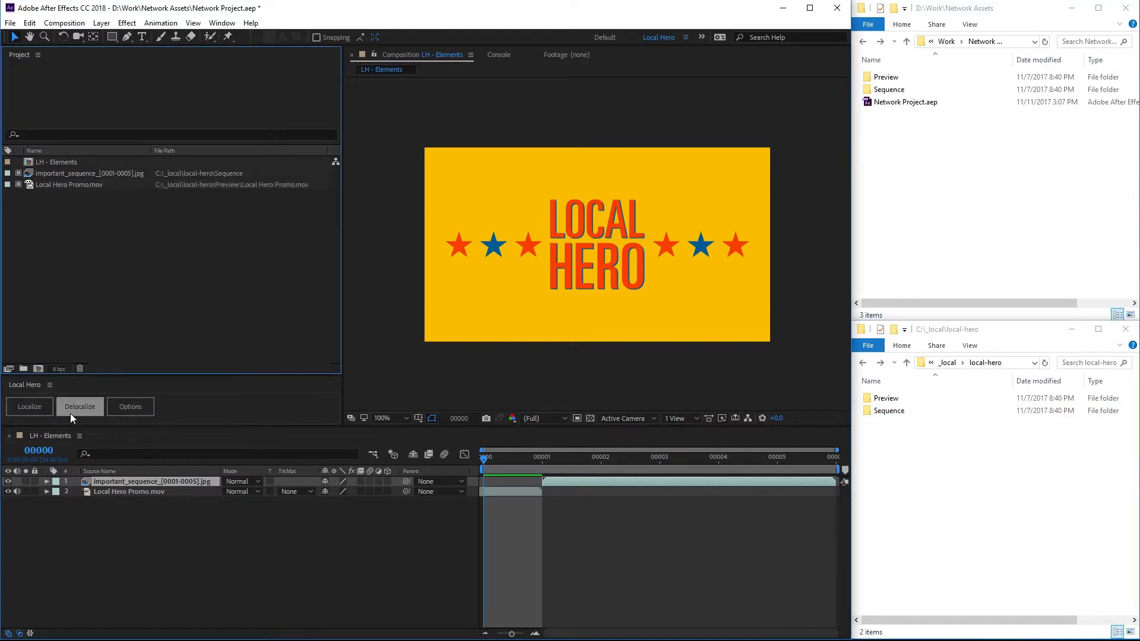
Delocalize so footage points back to D:\Work\Network Assets and local copies are deleted
click(79, 406)
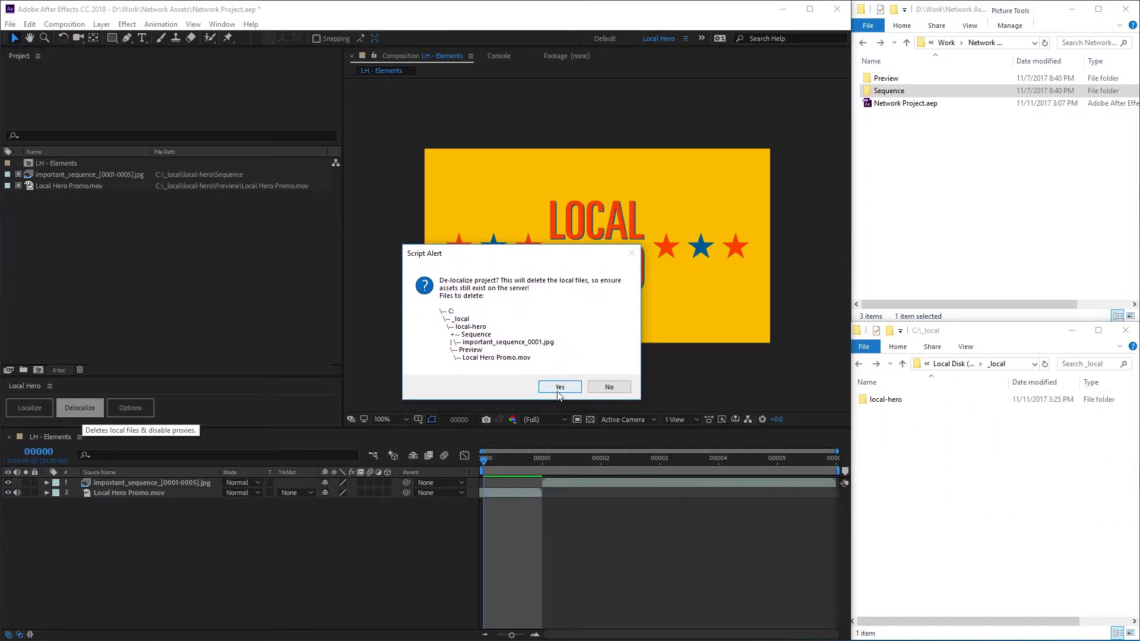
click(559, 387)
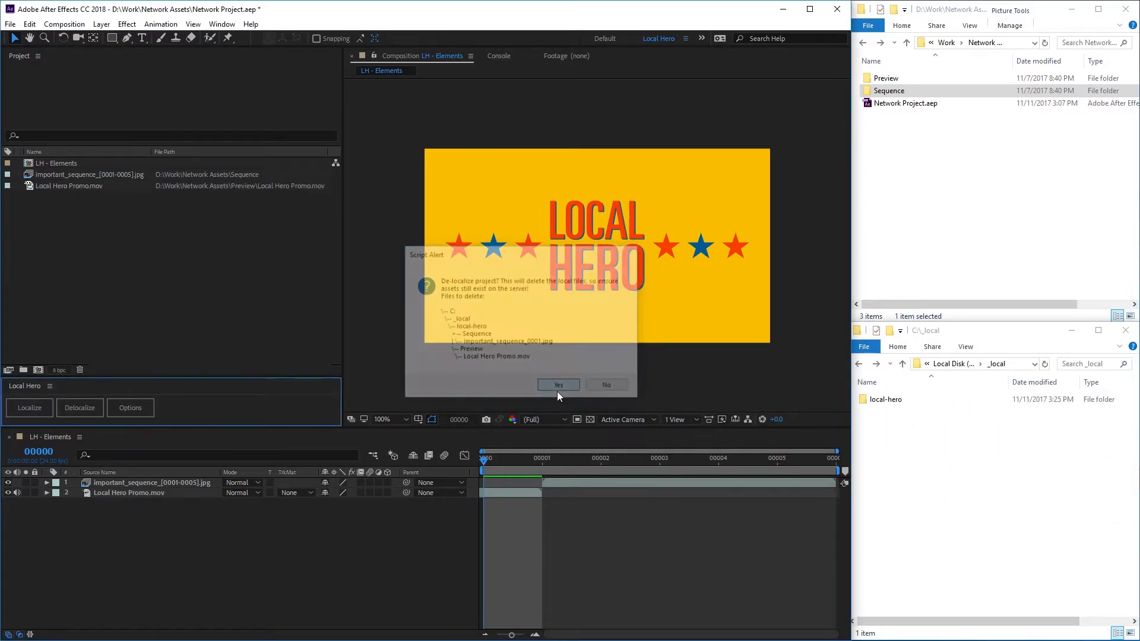
click(558, 385)
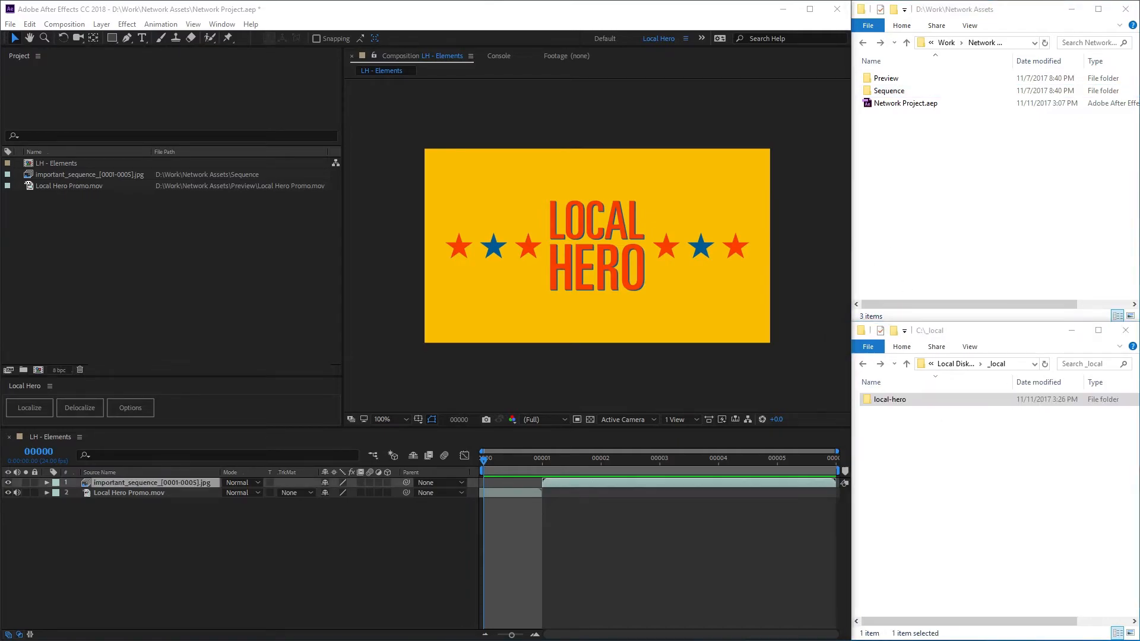
Enable 'Replace' mode in the Local Hero options
click(131, 408)
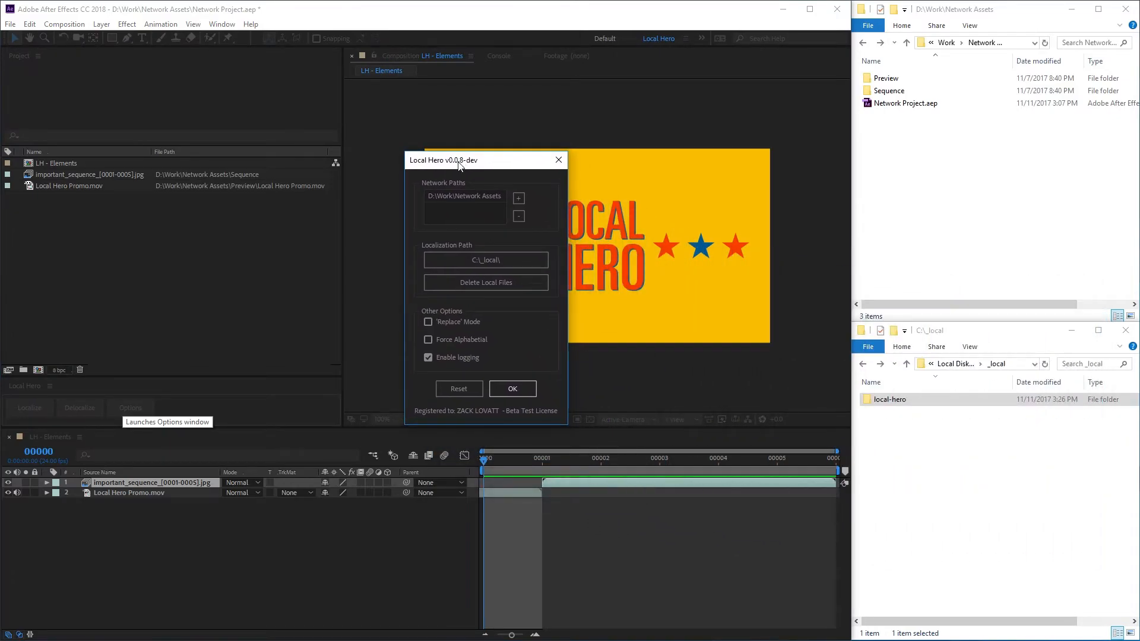
mouse_move(449, 330)
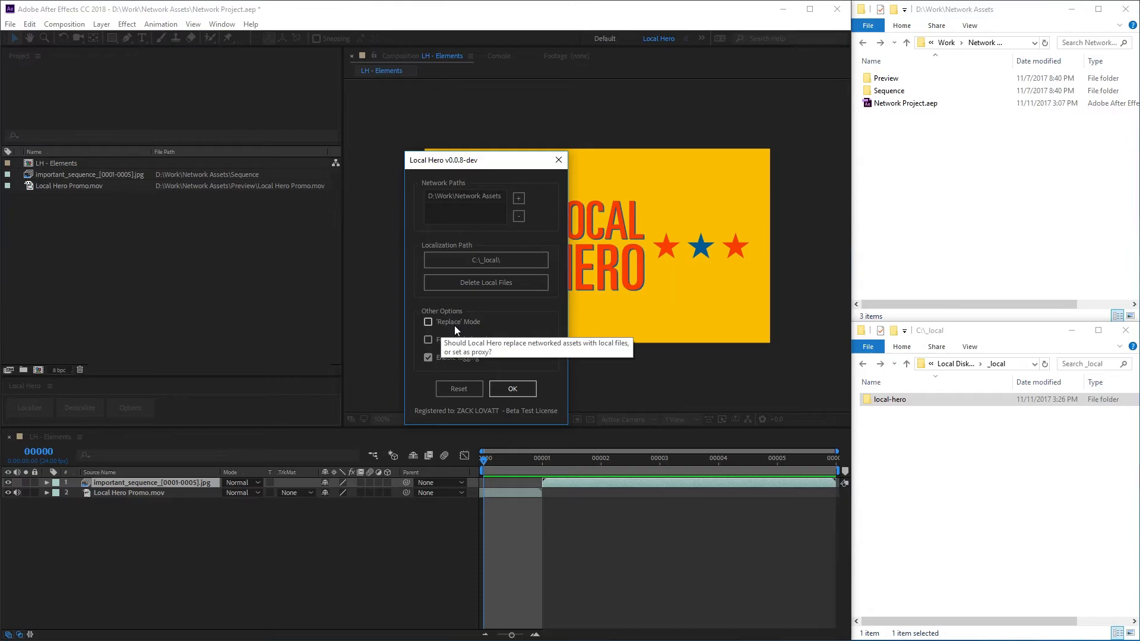
click(428, 322)
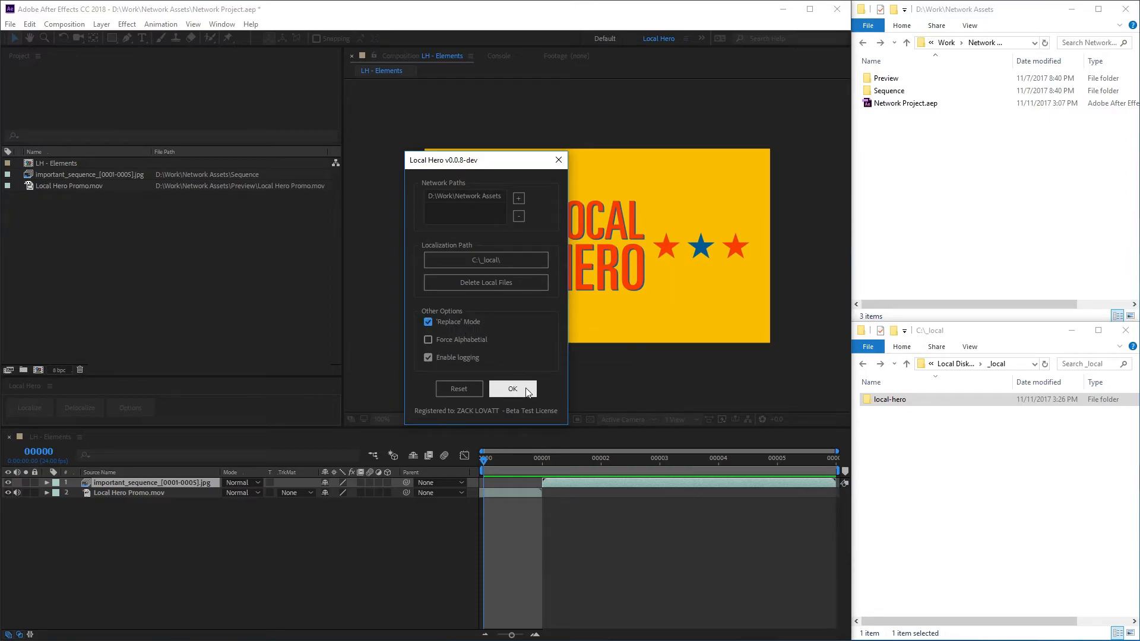
click(513, 388)
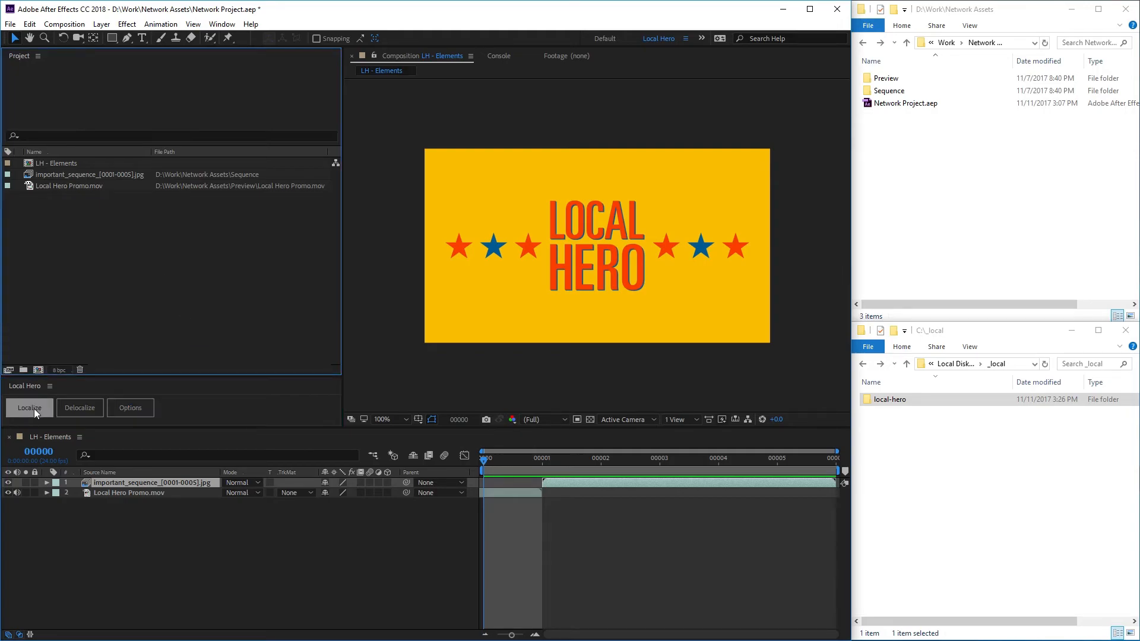
Localize the footage again into C:\_local\local-hero using Replace mode
click(28, 408)
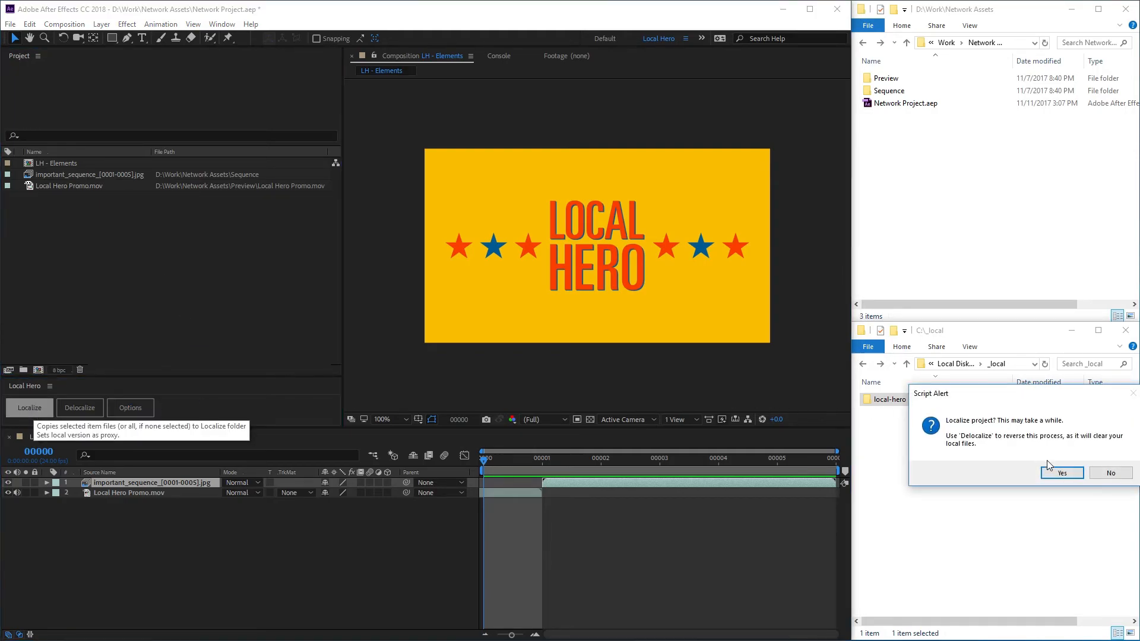
click(1062, 473)
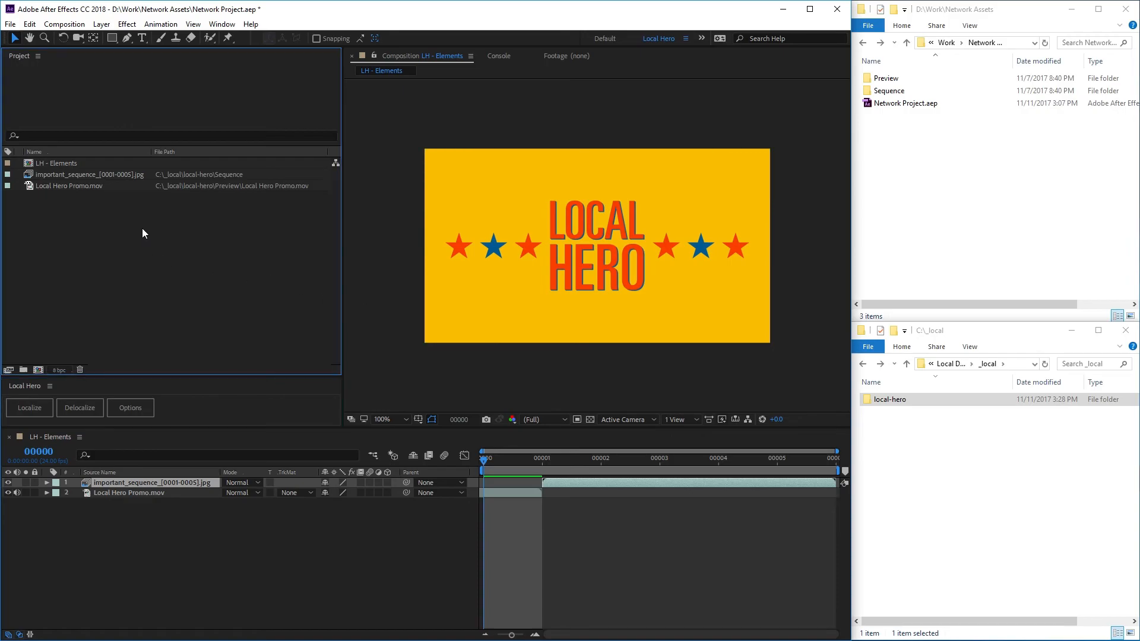